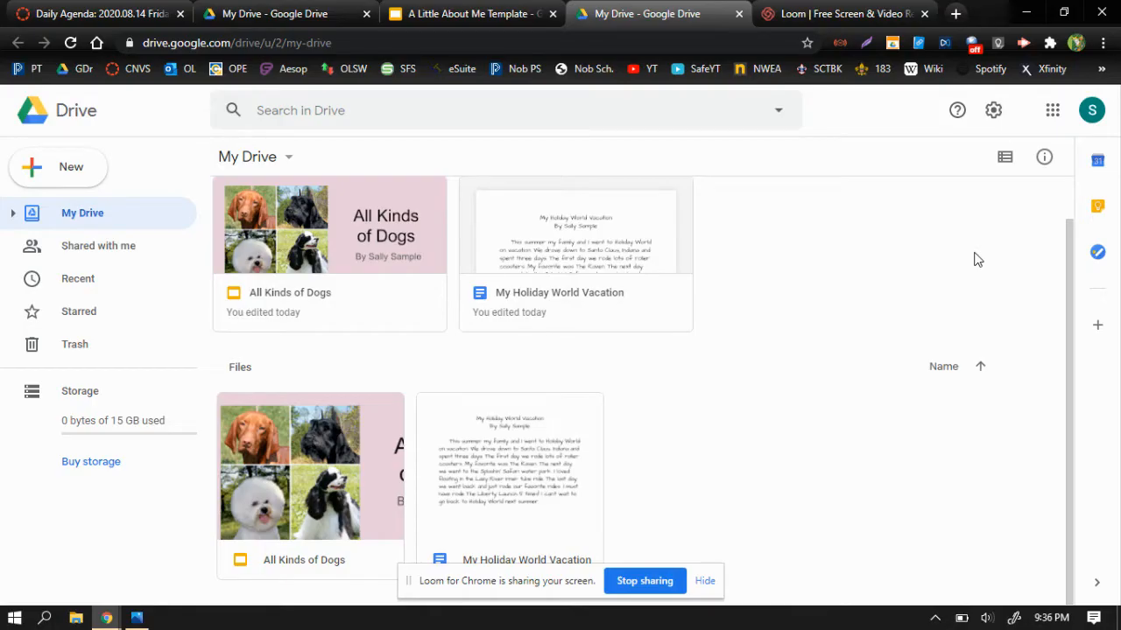
pyautogui.moveTo(413, 288)
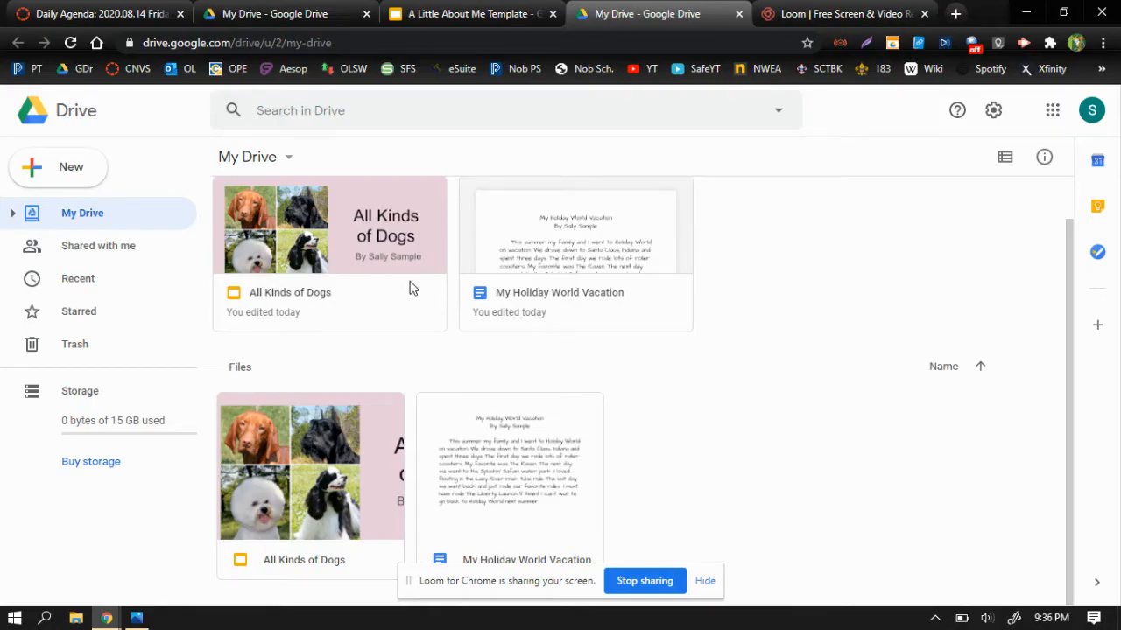
pyautogui.moveTo(914, 398)
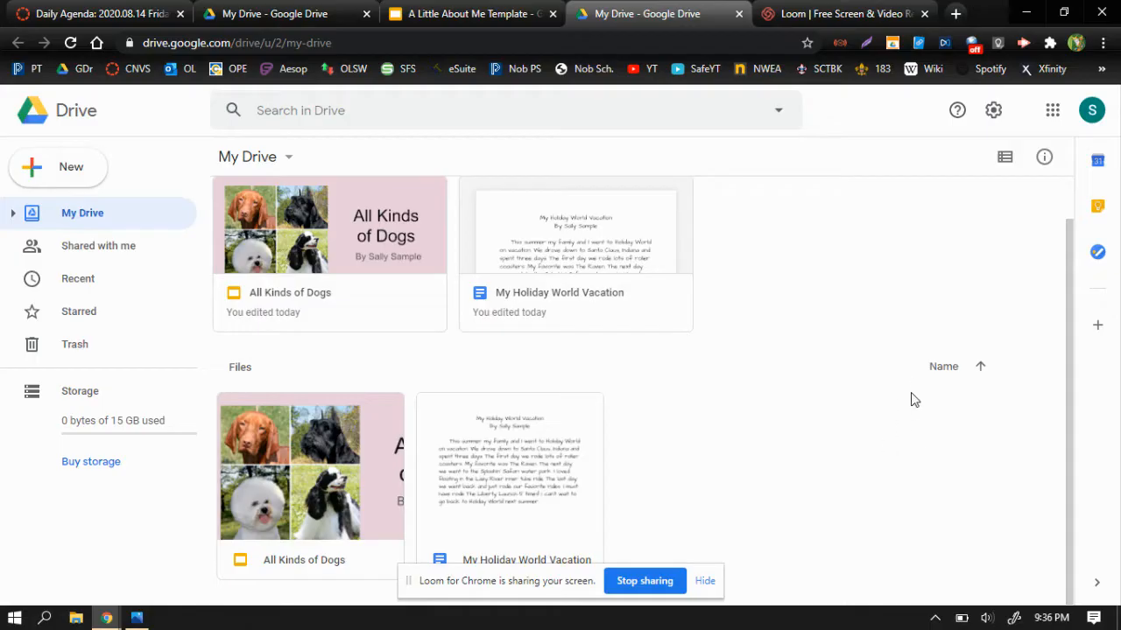
pyautogui.moveTo(280, 485)
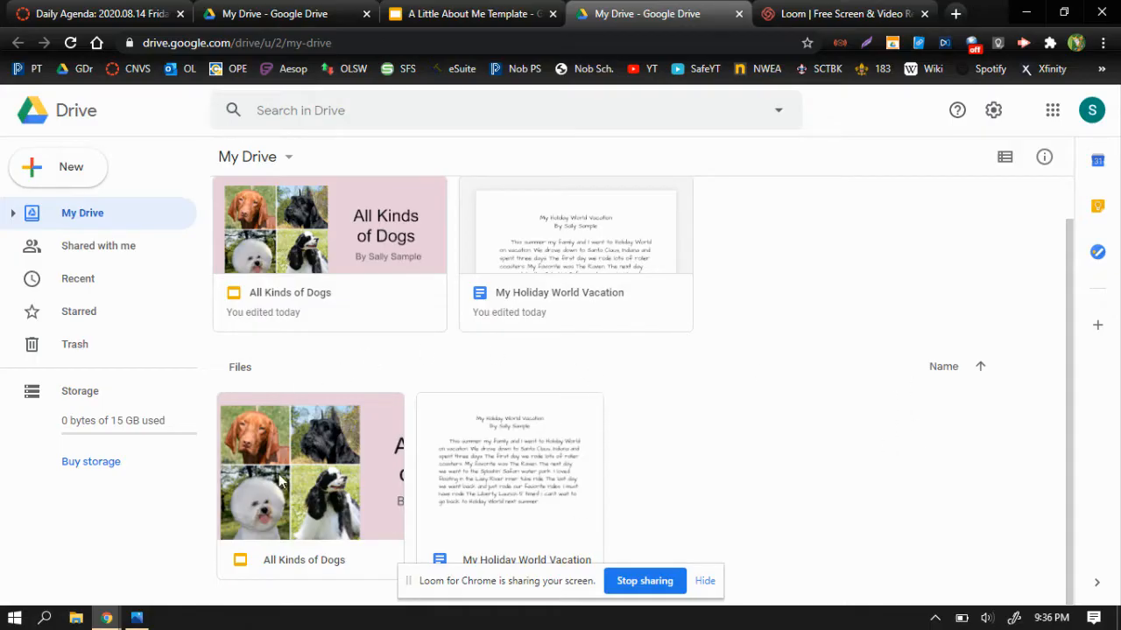
pyautogui.moveTo(826, 467)
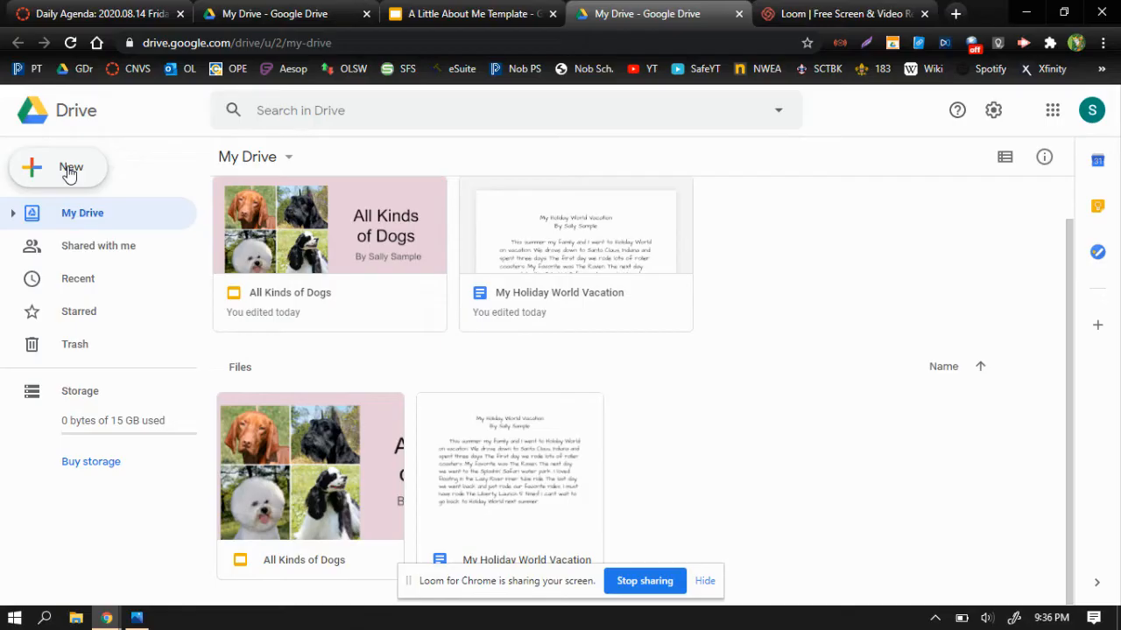
# Create a folder named '3rd Grade Work' in My Drive
pyautogui.click(59, 167)
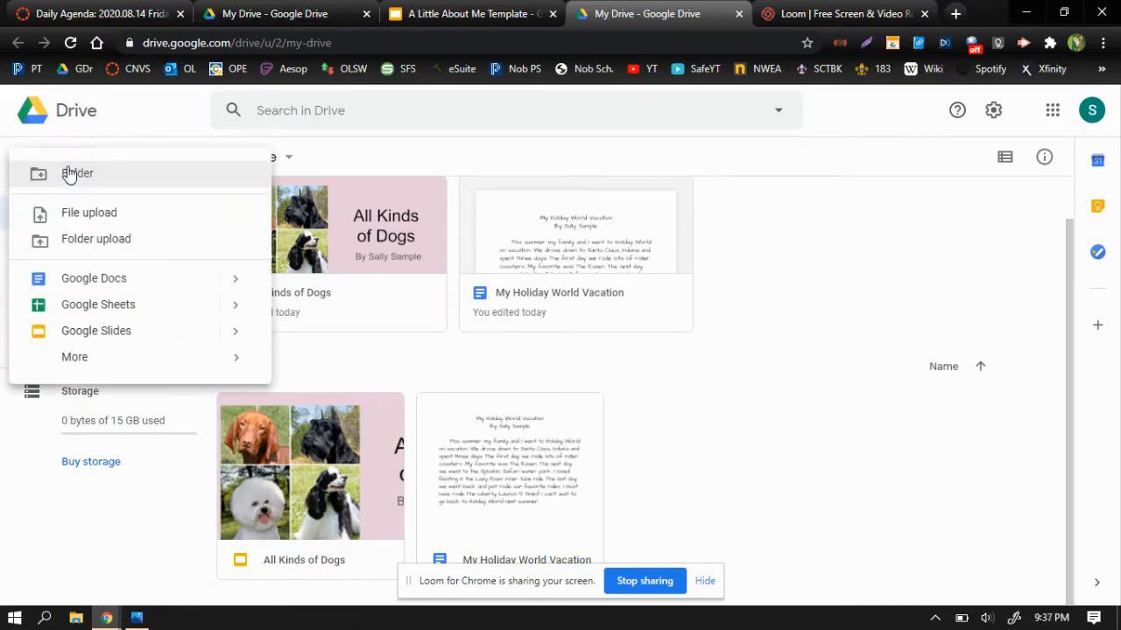
pyautogui.moveTo(83, 180)
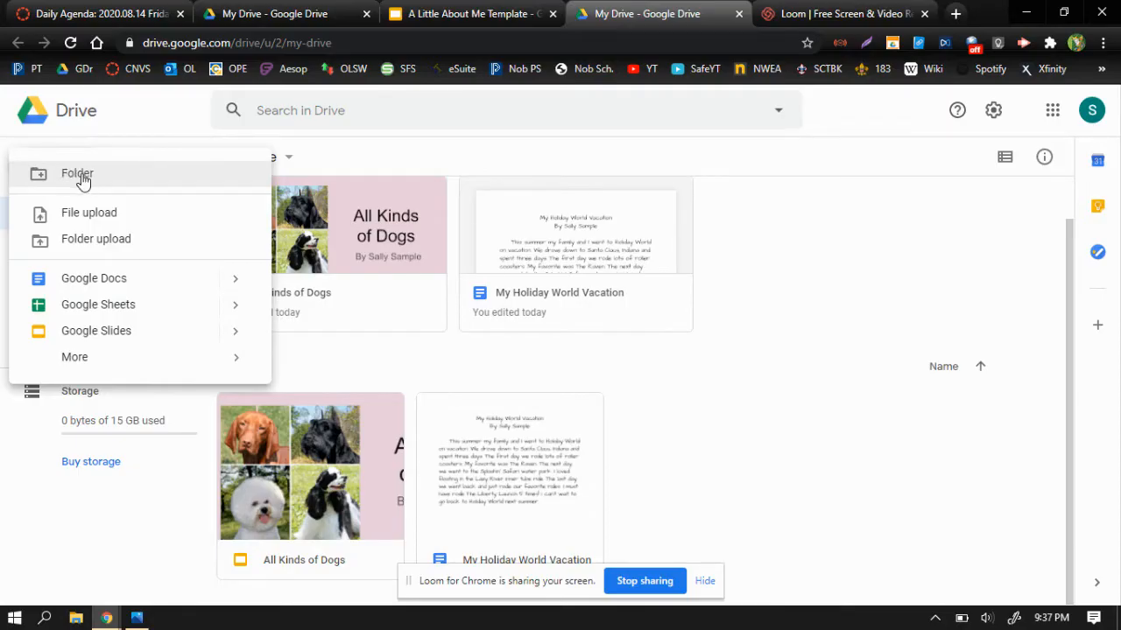
pyautogui.click(77, 173)
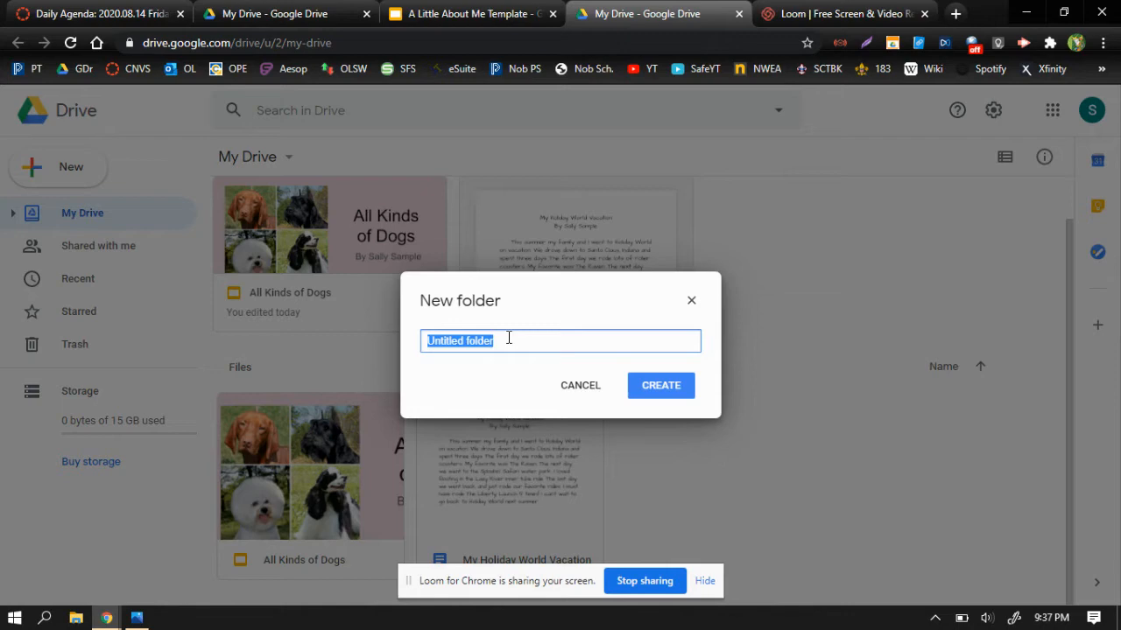
pyautogui.write('3rd Grade Work')
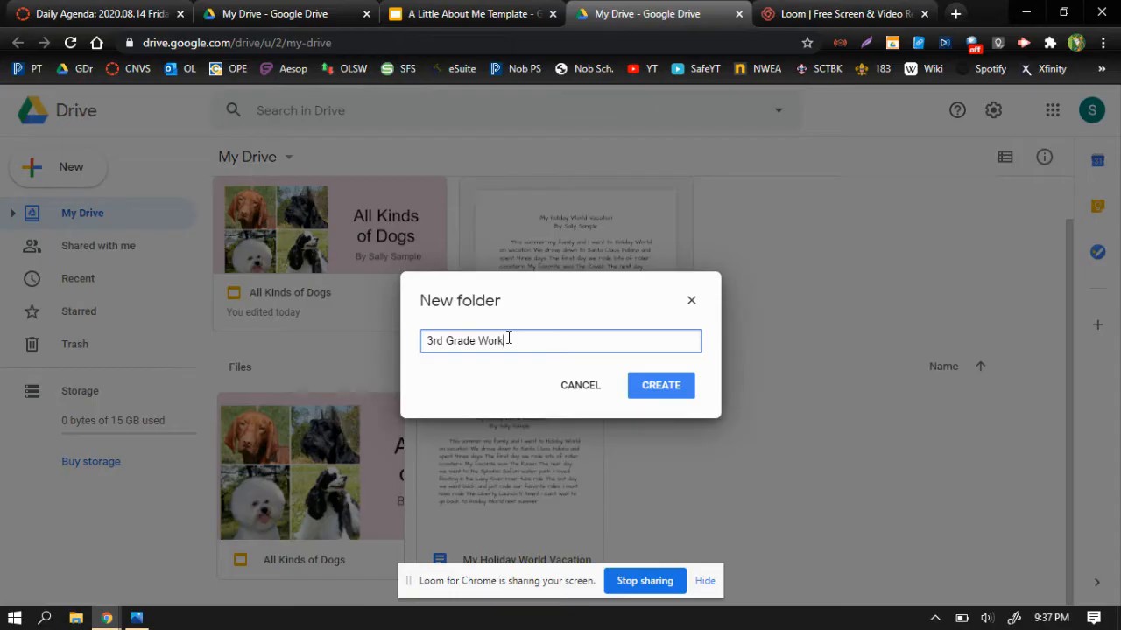
pyautogui.click(660, 385)
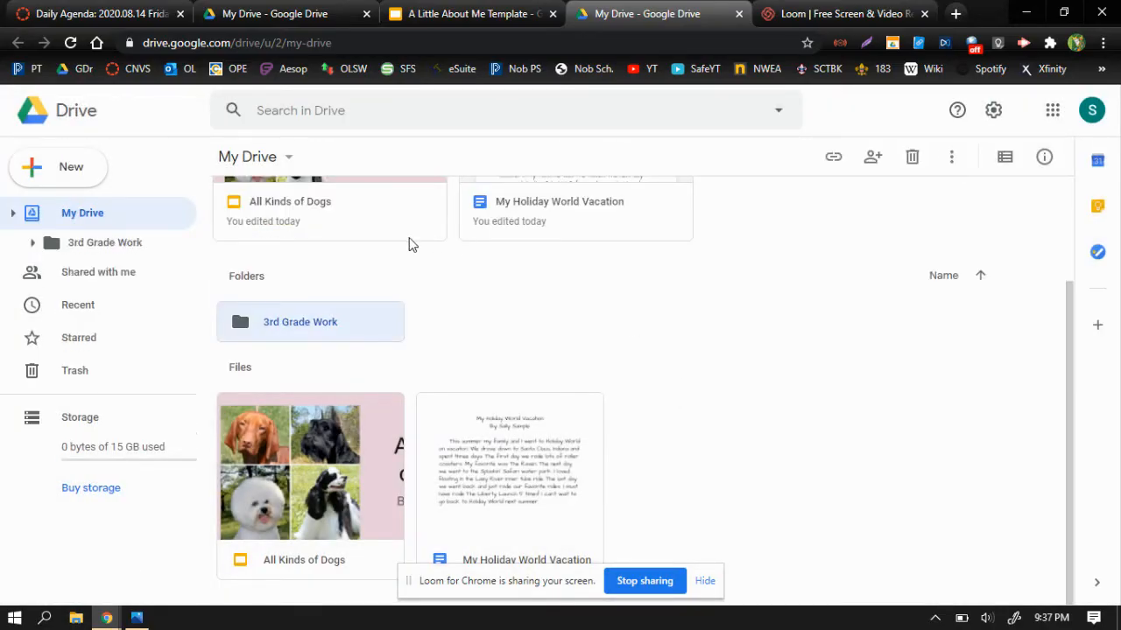
pyautogui.moveTo(328, 302)
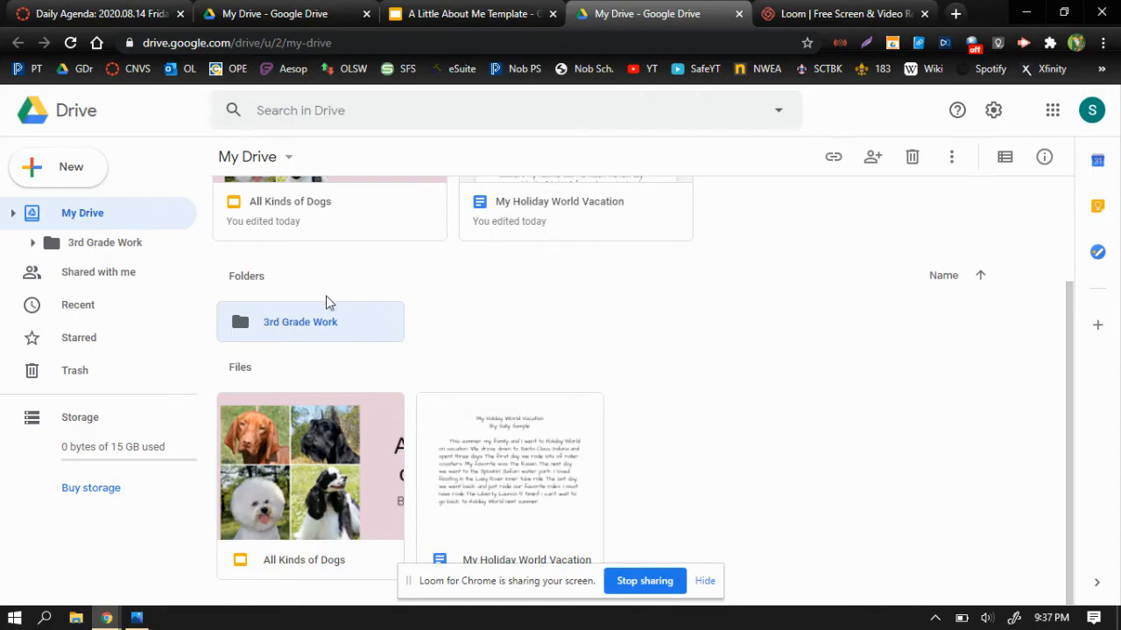
pyautogui.moveTo(318, 453)
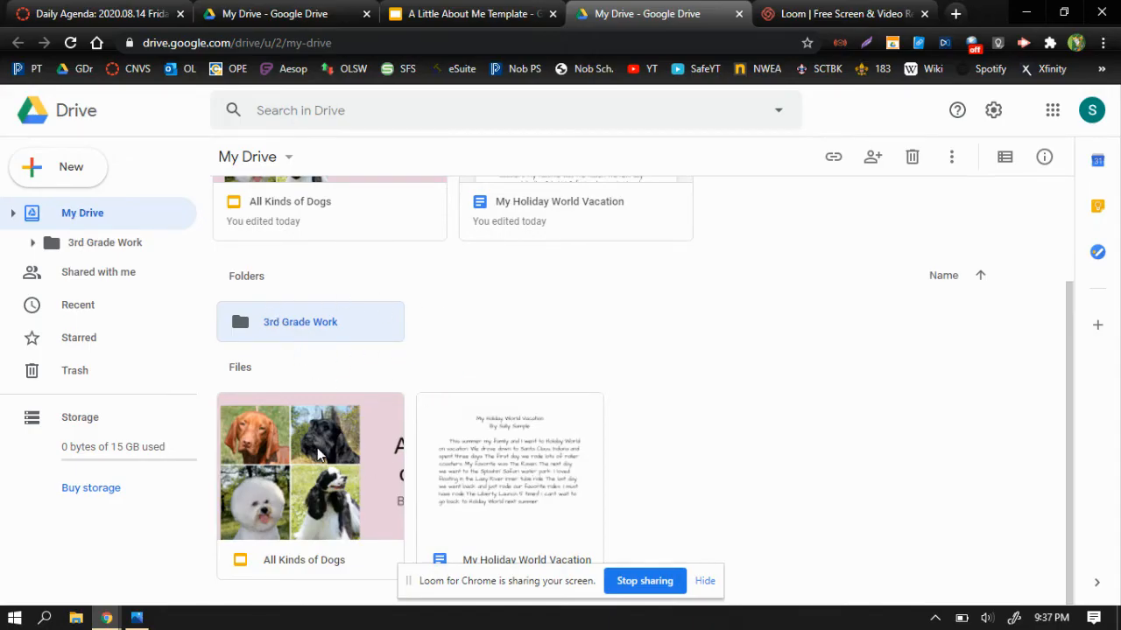
pyautogui.moveTo(243, 427)
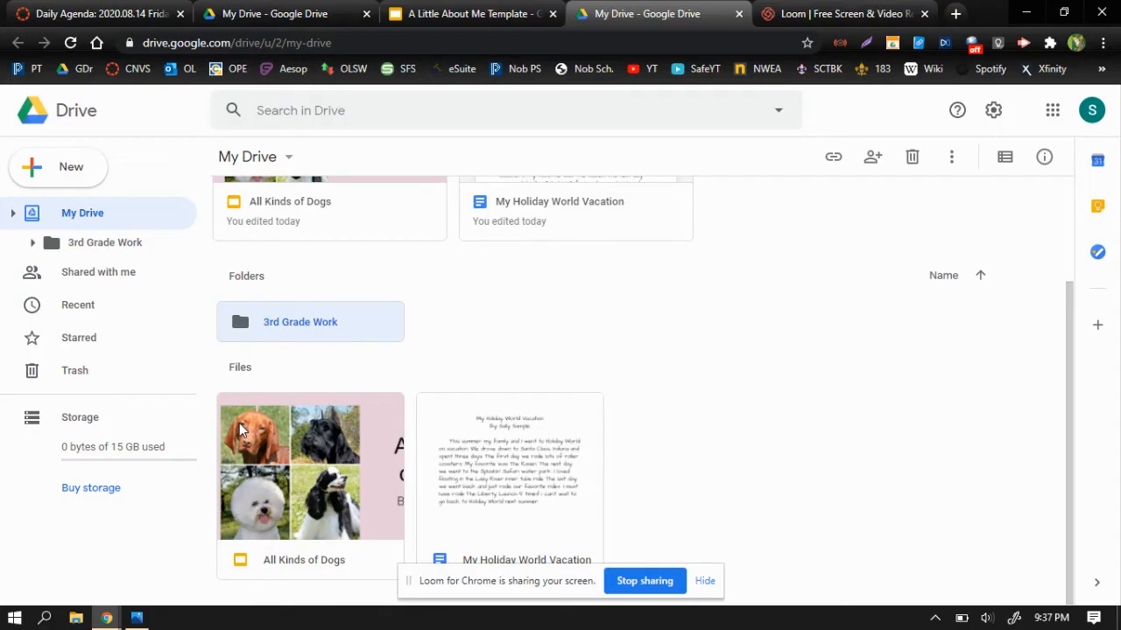
pyautogui.moveTo(306, 568)
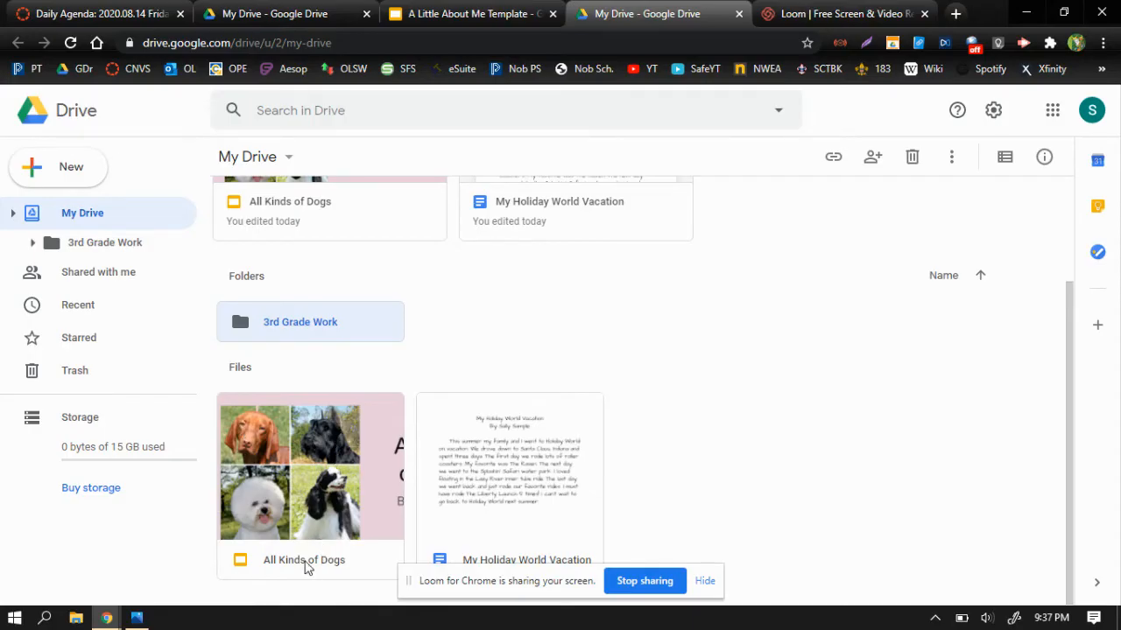
pyautogui.moveTo(564, 519)
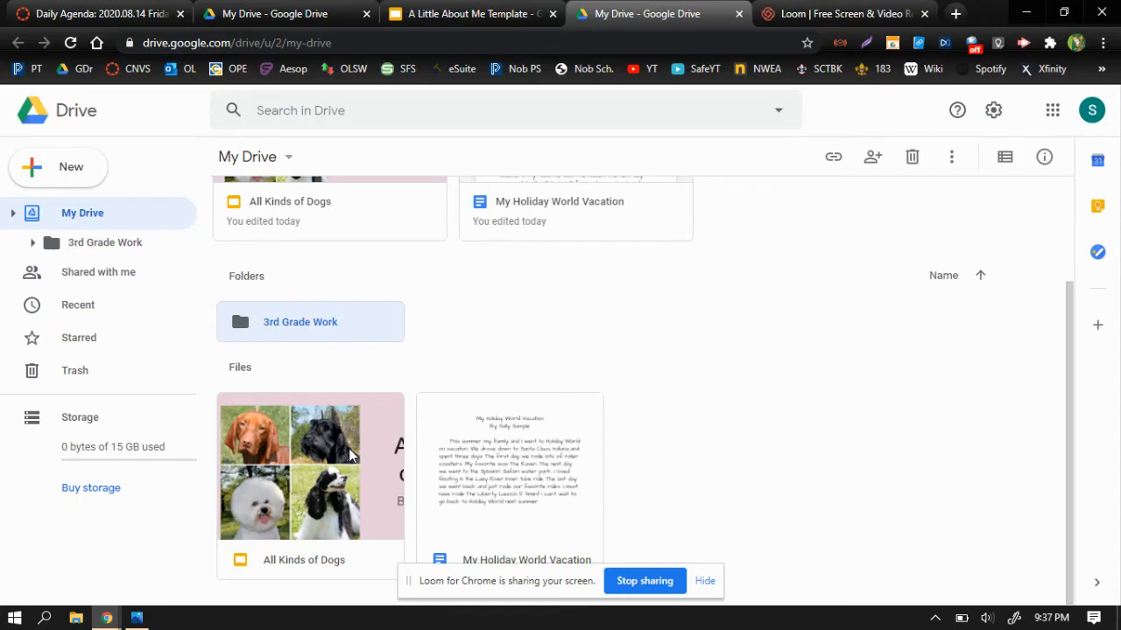
pyautogui.moveTo(299, 508)
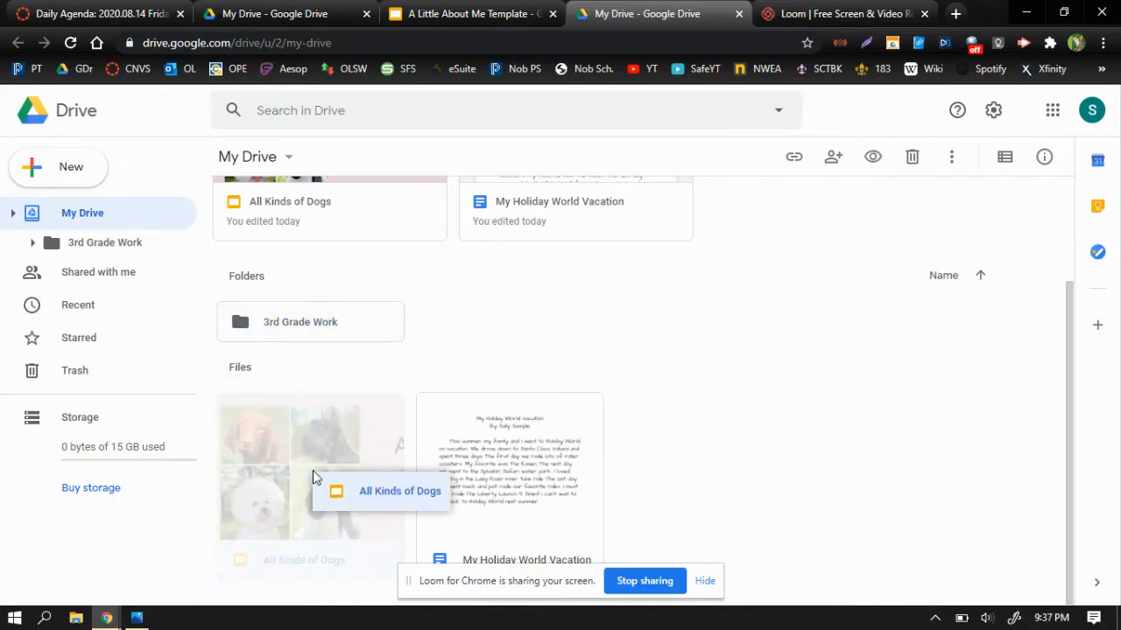
pyautogui.moveTo(308, 395)
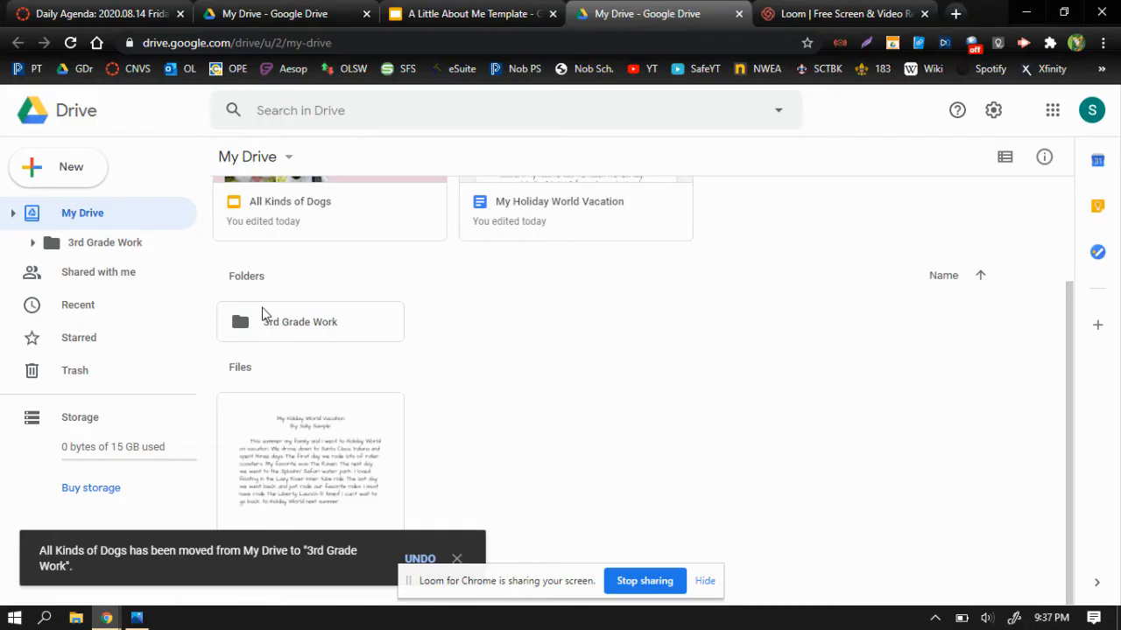
pyautogui.moveTo(352, 470)
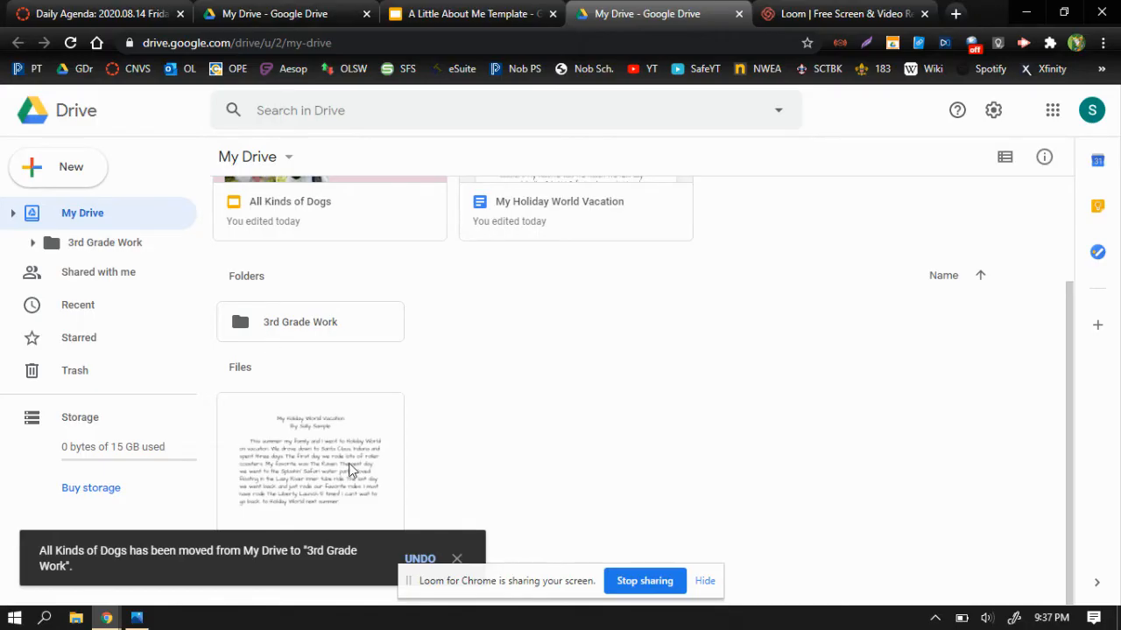
pyautogui.moveTo(304, 464)
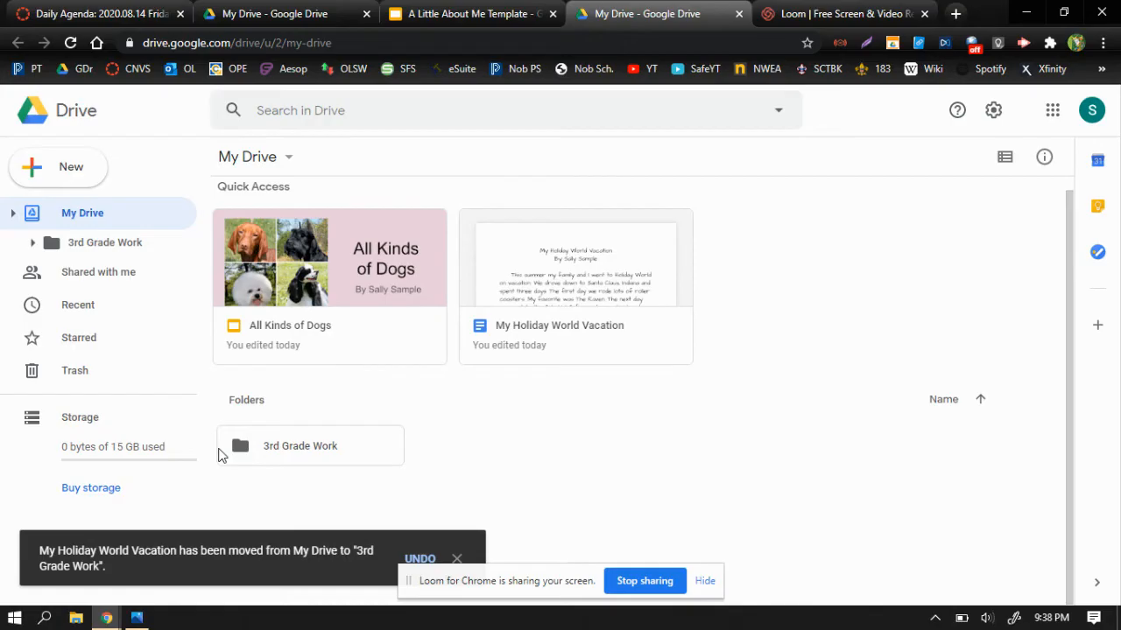
pyautogui.moveTo(378, 429)
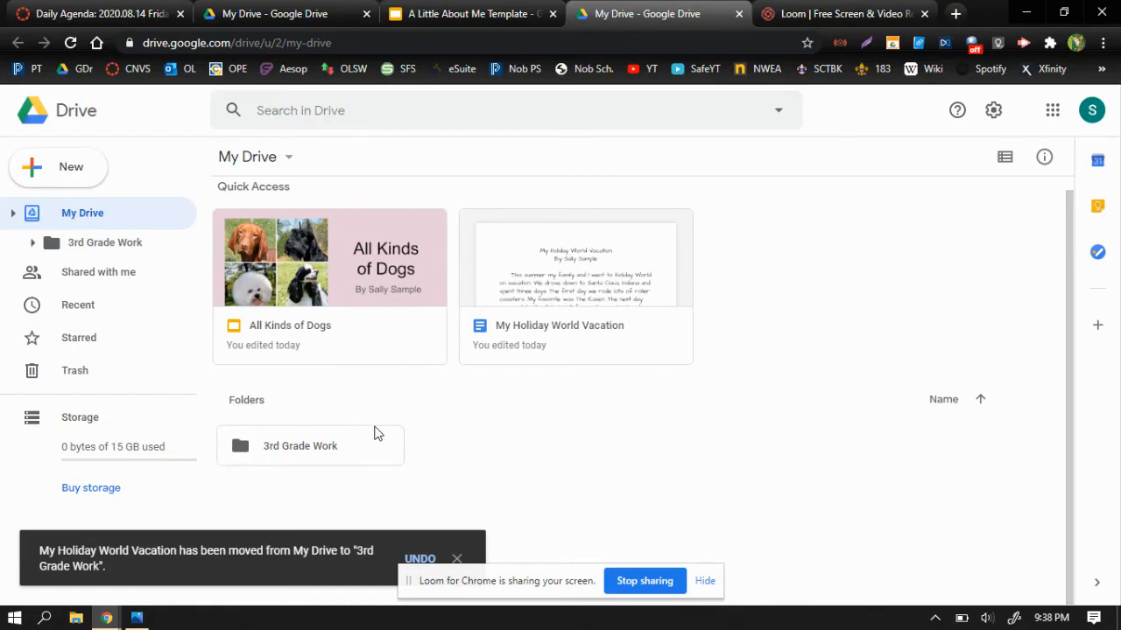
pyautogui.moveTo(380, 497)
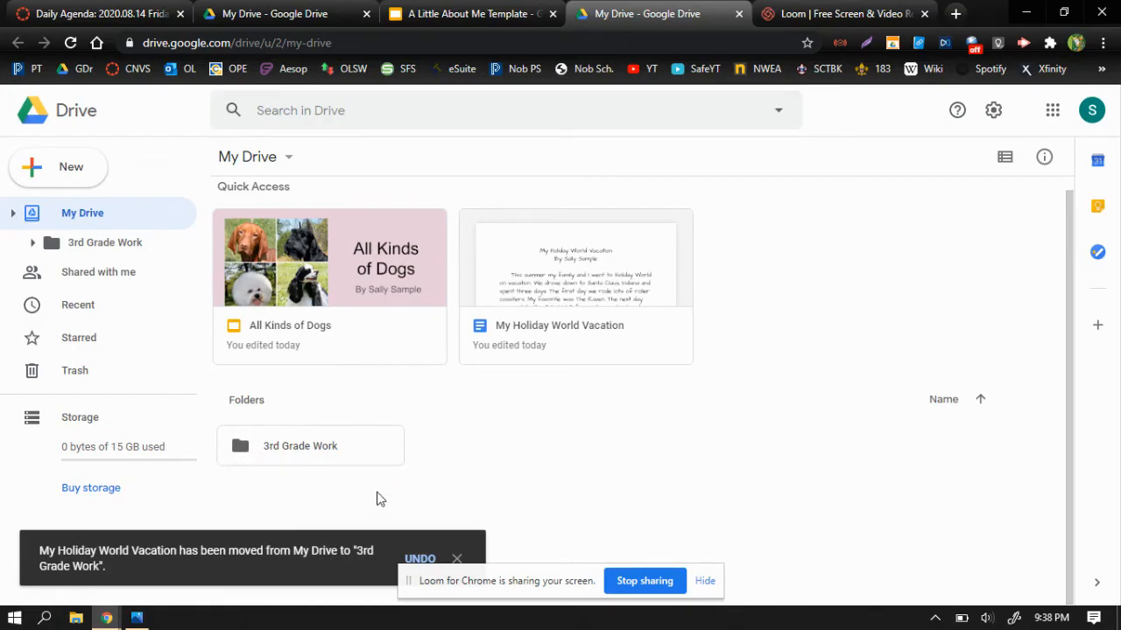
# Drop 'All Kinds of Dogs' and 'My Holiday World Vacation' into '3rd Grade Work'
pyautogui.click(457, 559)
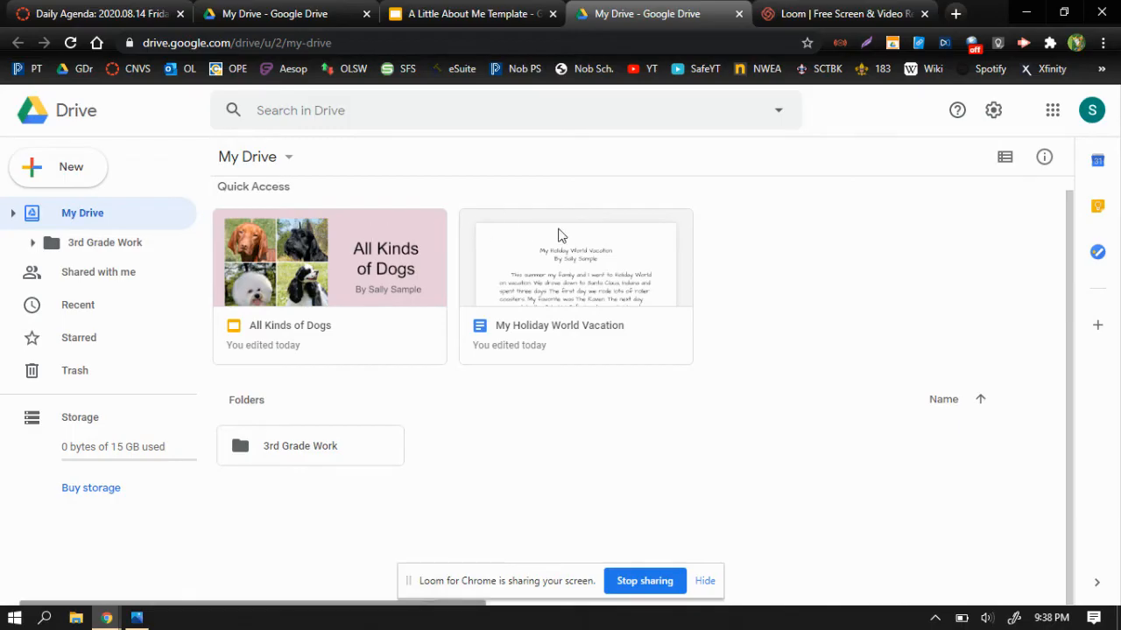
pyautogui.moveTo(438, 260)
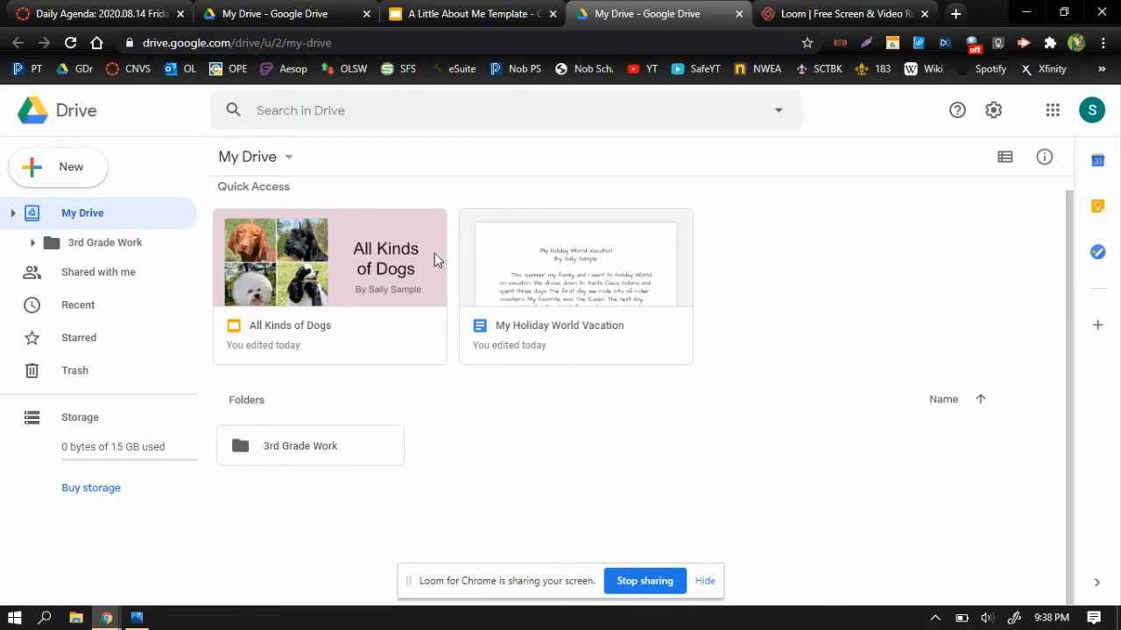
pyautogui.moveTo(401, 312)
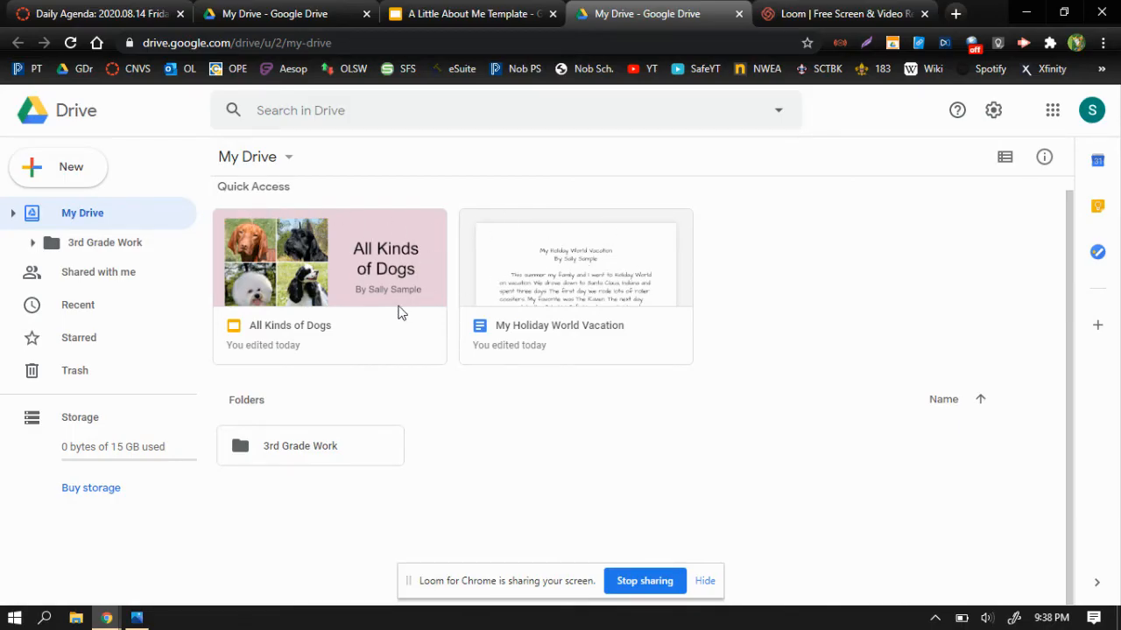
pyautogui.moveTo(580, 471)
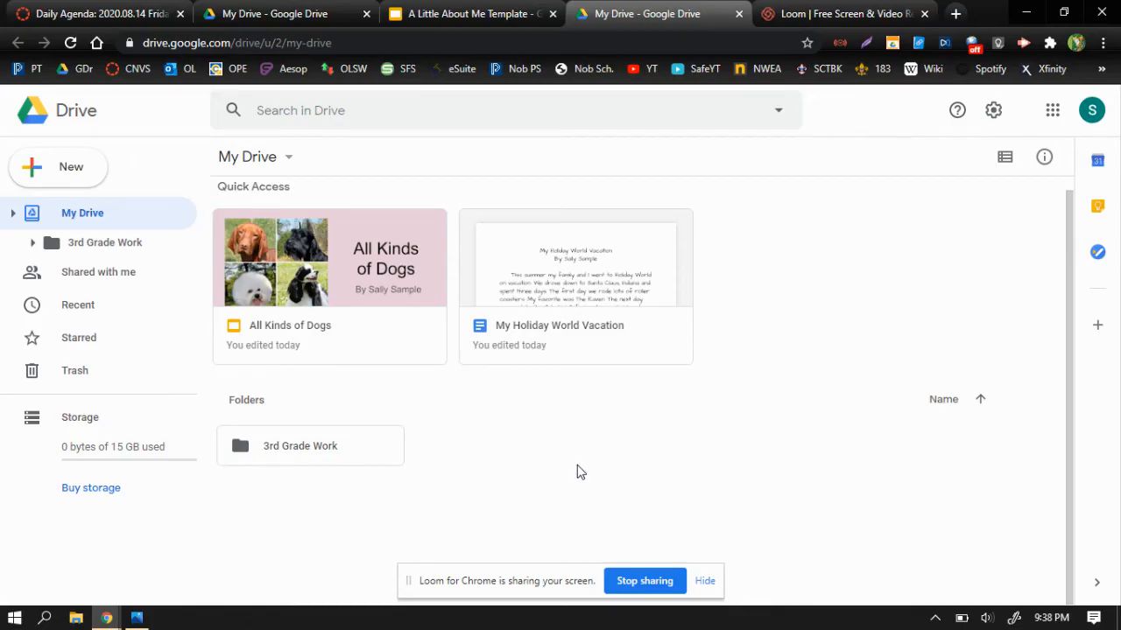
pyautogui.moveTo(602, 267)
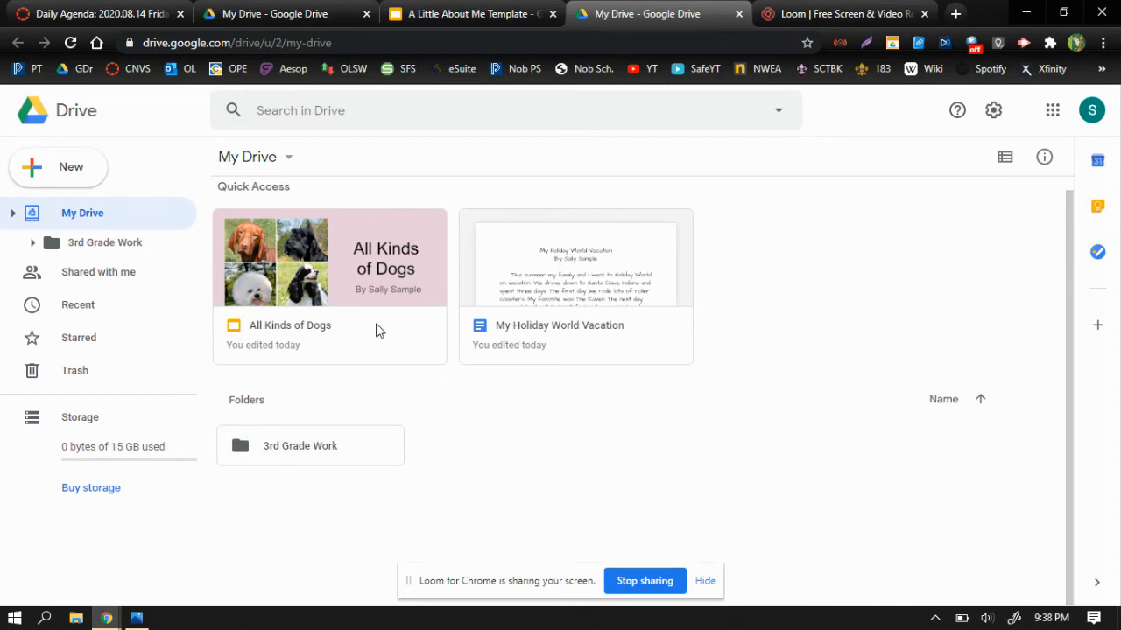
pyautogui.moveTo(526, 467)
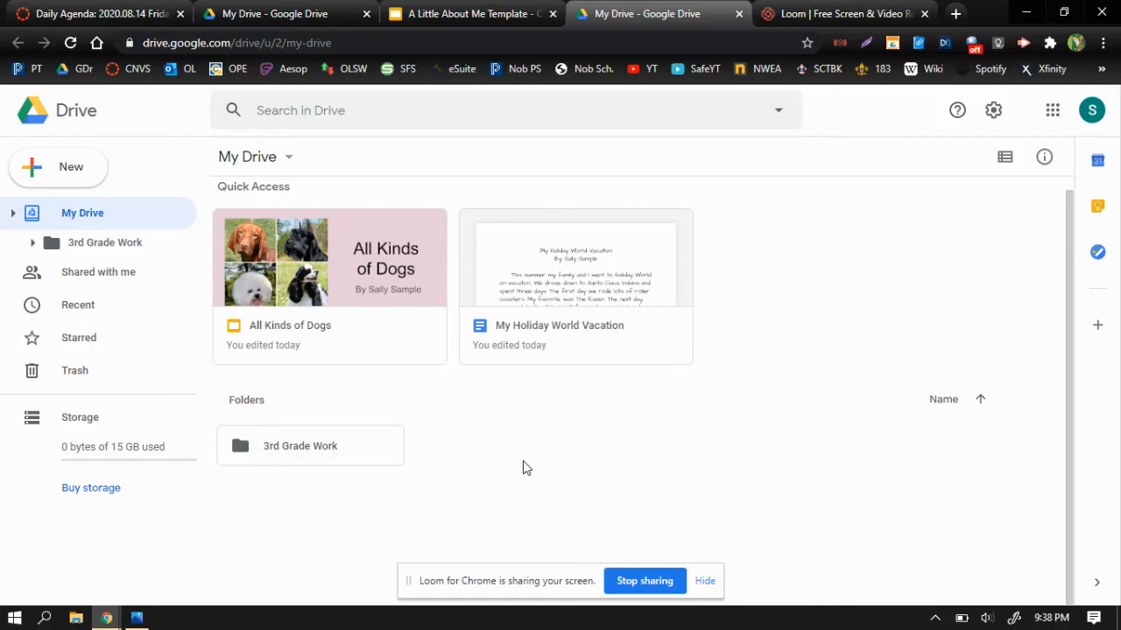
pyautogui.moveTo(532, 462)
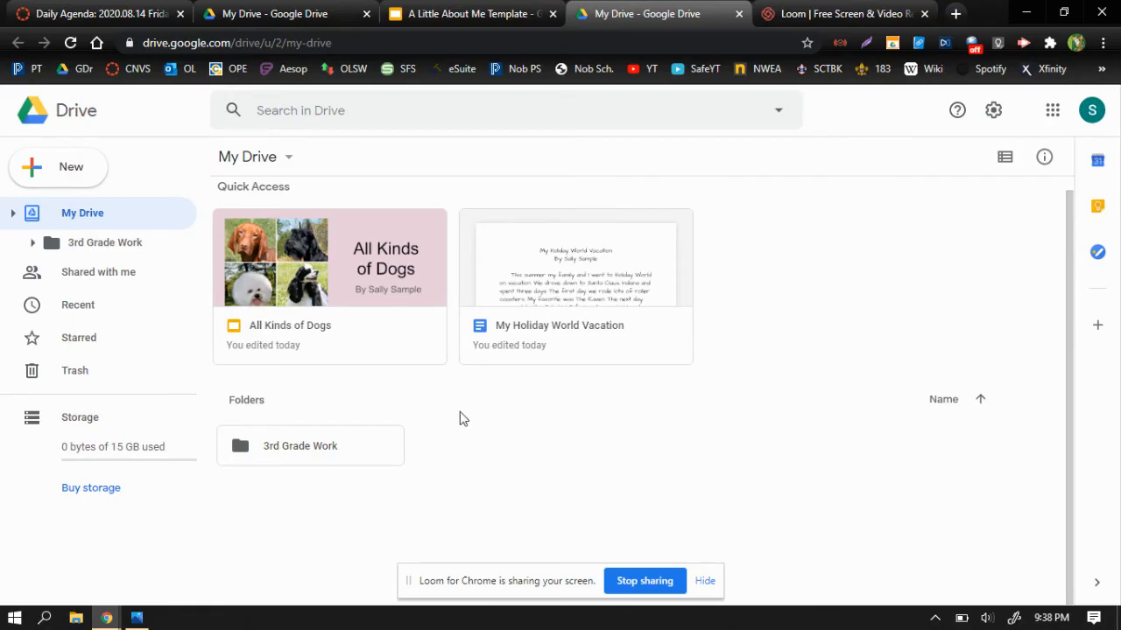
pyautogui.moveTo(59, 171)
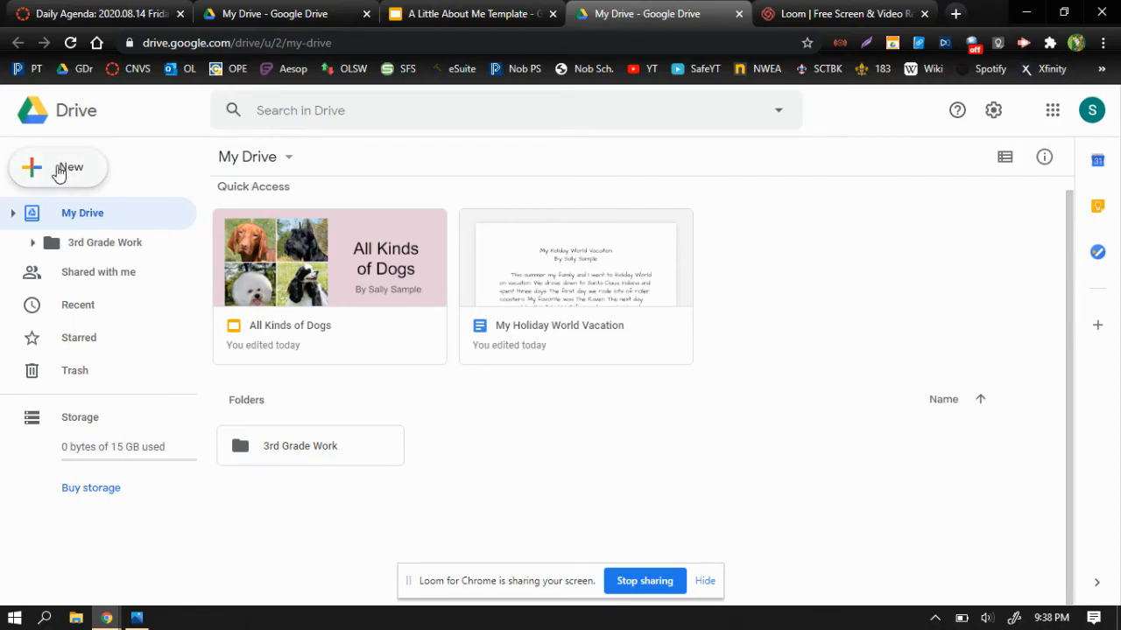
# Create a folder named '4th Grade Work' beside '3rd Grade Work' in My Drive
pyautogui.click(58, 167)
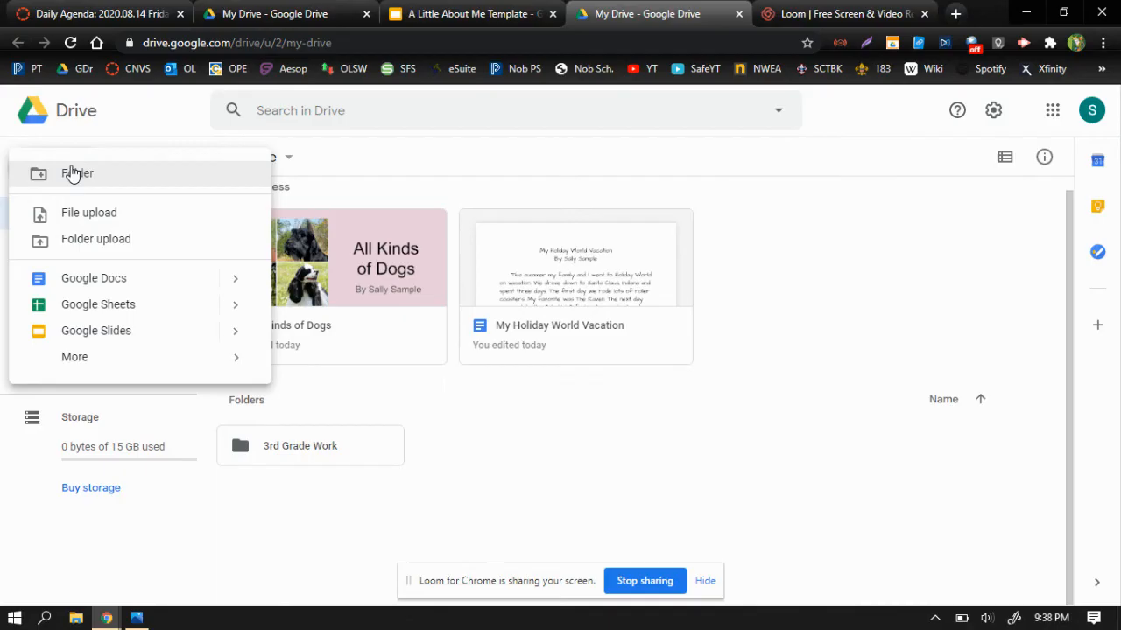
pyautogui.click(77, 174)
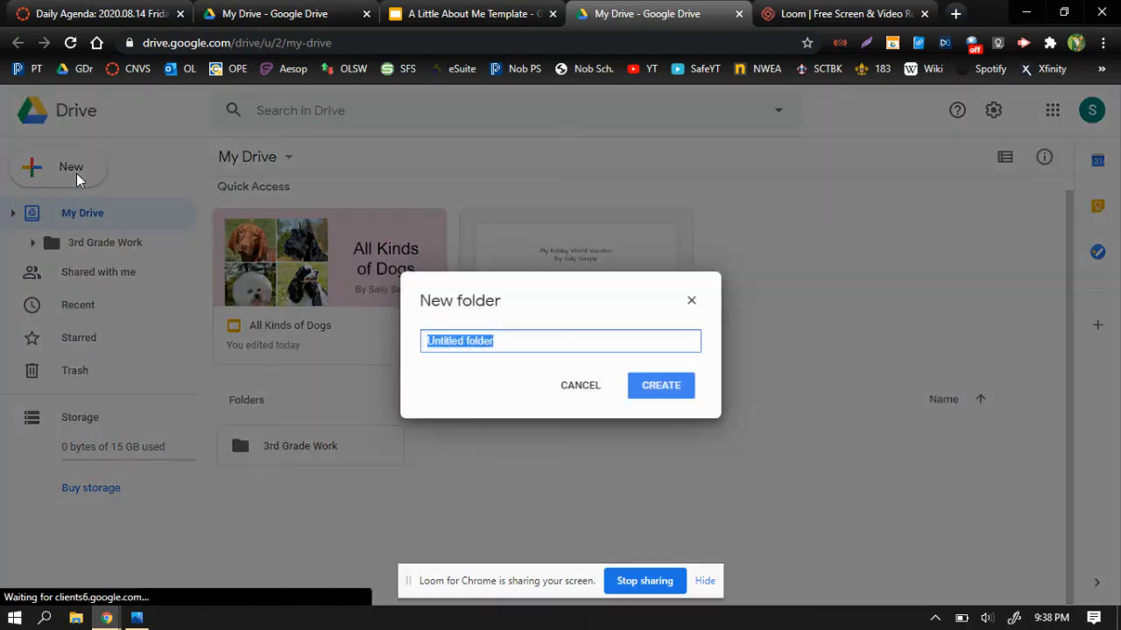
pyautogui.write('4t')
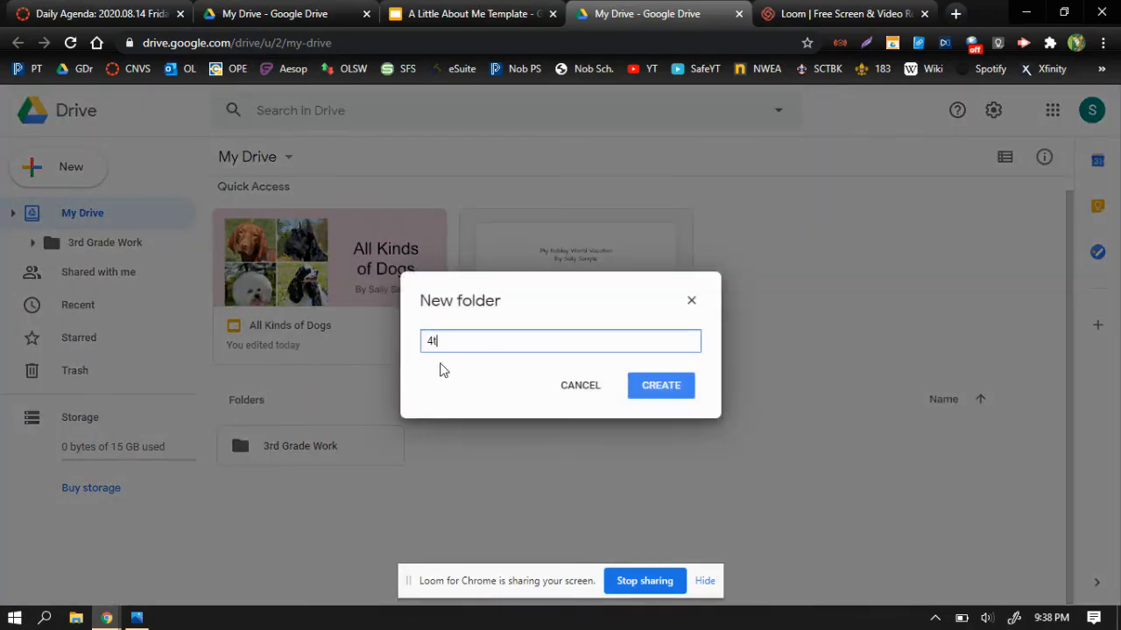
pyautogui.write('h Grade Work')
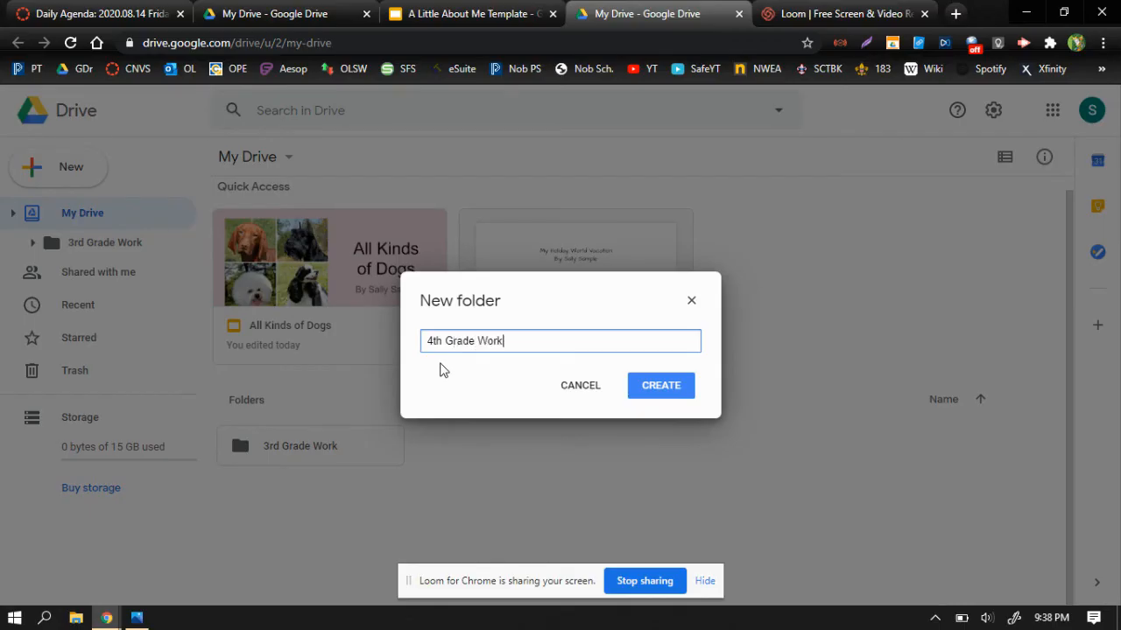
pyautogui.click(660, 385)
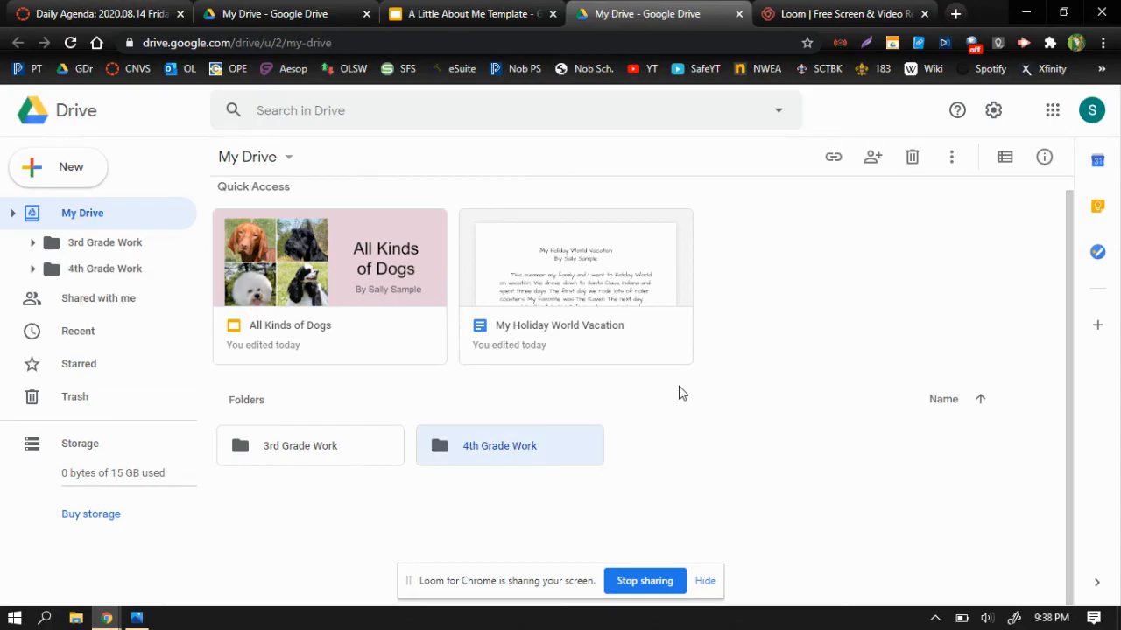
pyautogui.moveTo(519, 400)
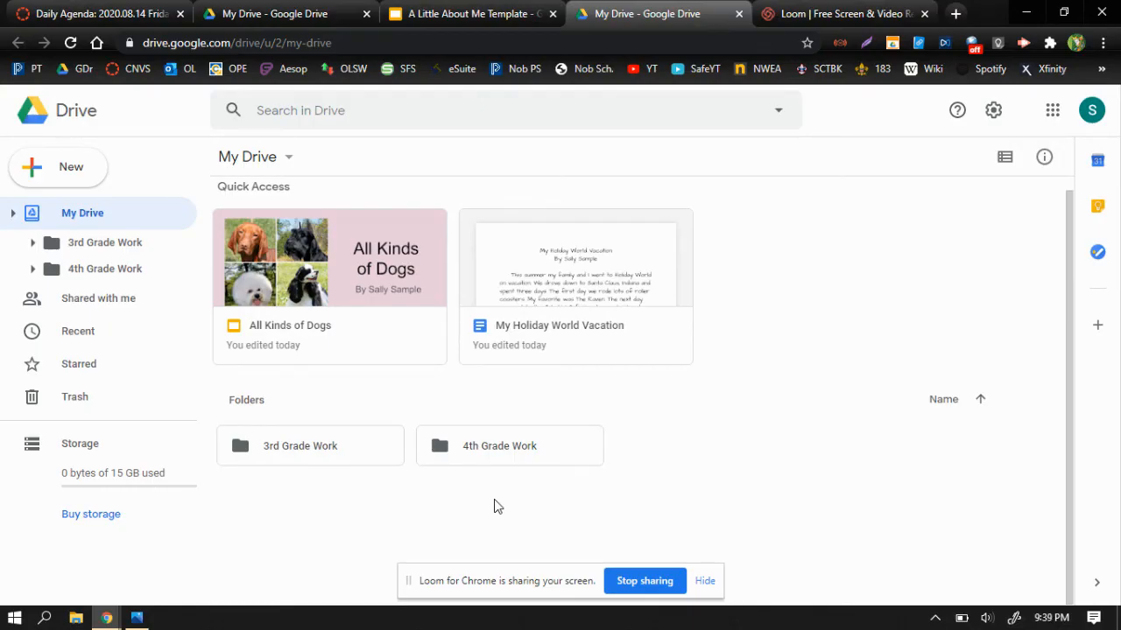
pyautogui.moveTo(200, 495)
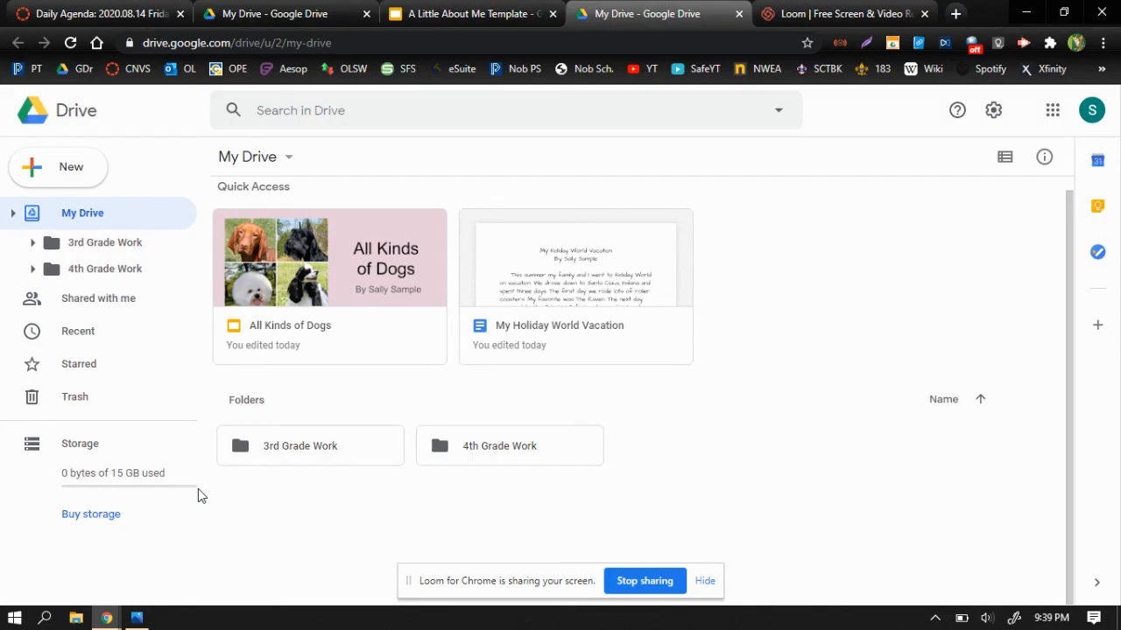
pyautogui.moveTo(538, 459)
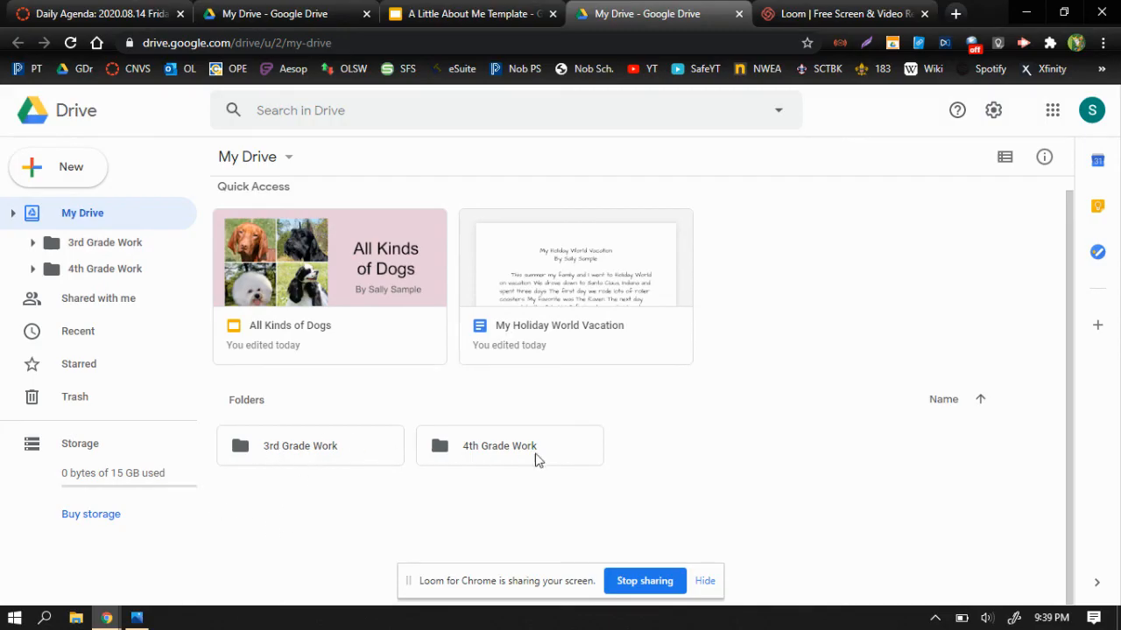
pyautogui.moveTo(696, 506)
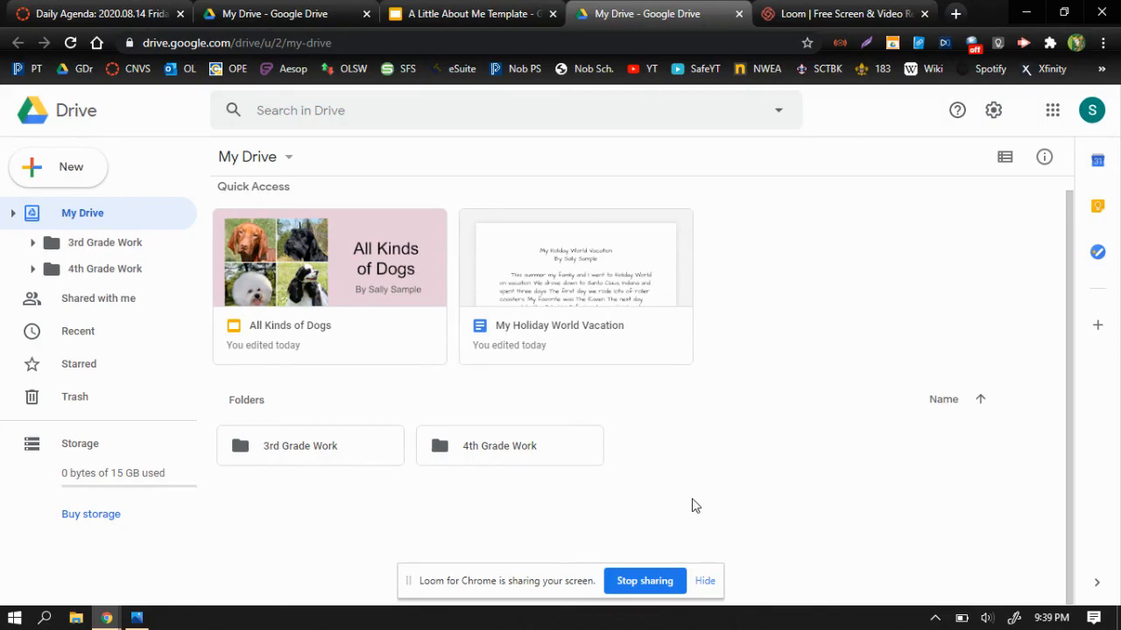
pyautogui.moveTo(381, 493)
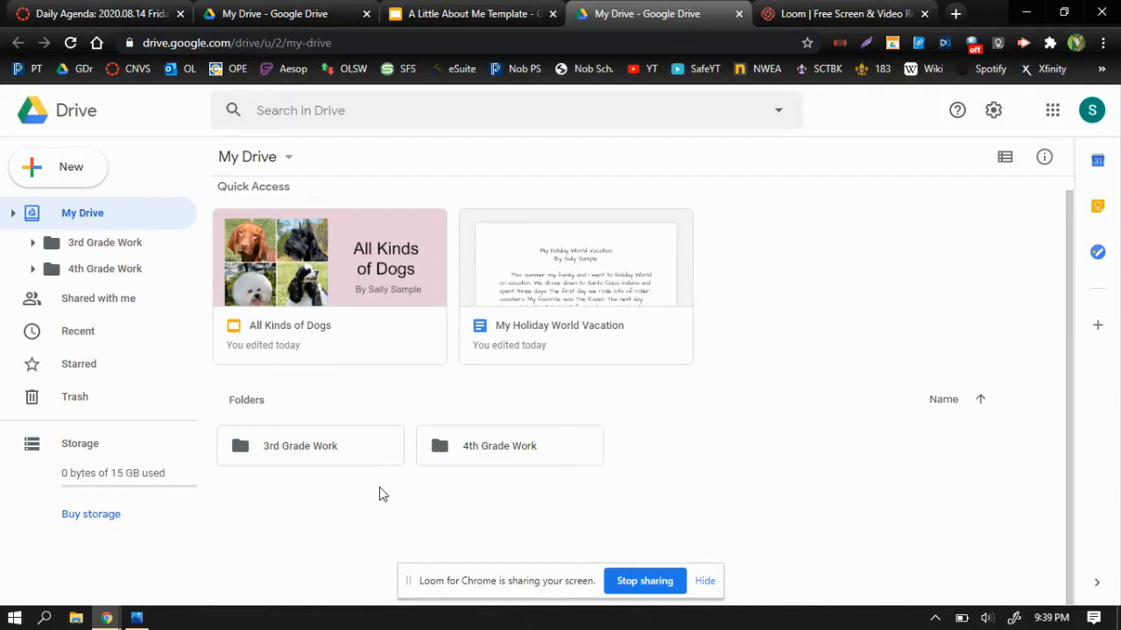
pyautogui.moveTo(525, 451)
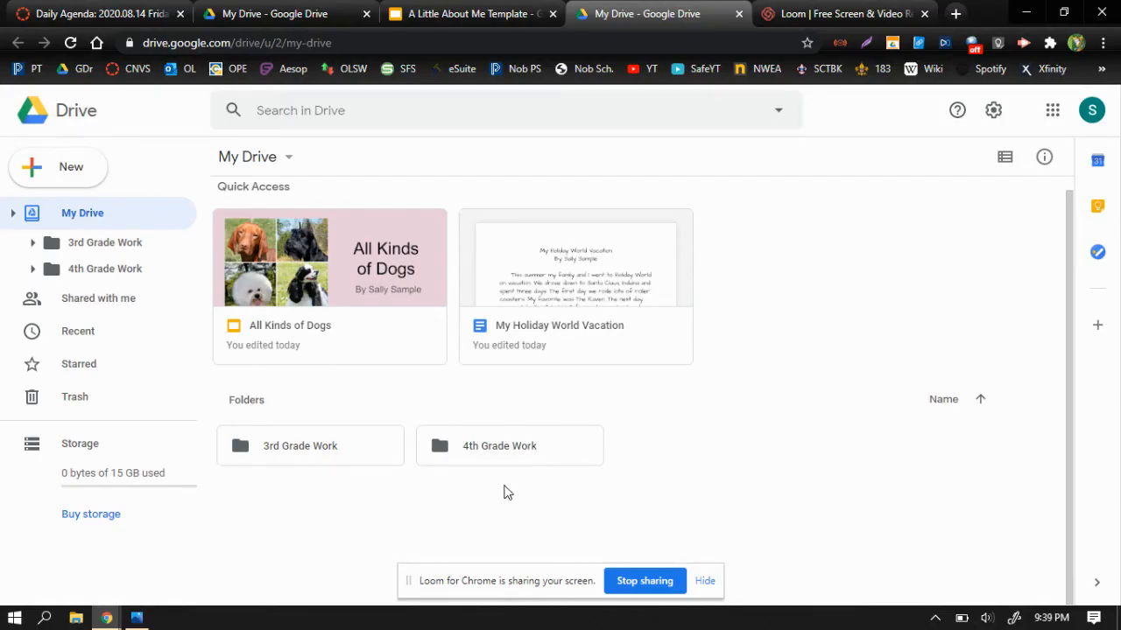
pyautogui.moveTo(367, 503)
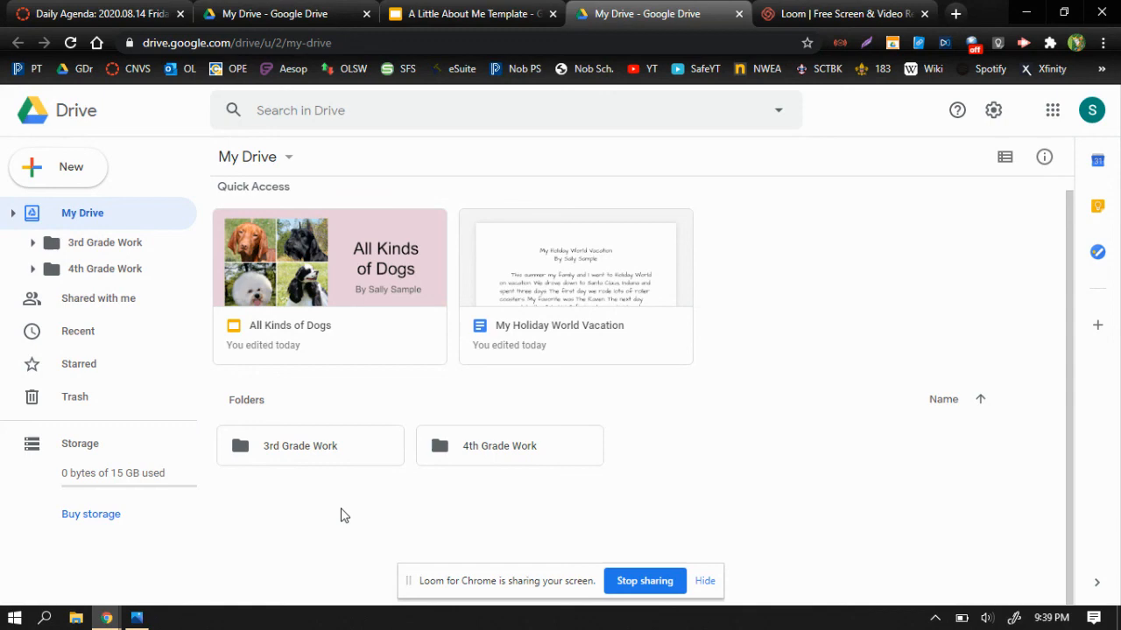
pyautogui.moveTo(663, 503)
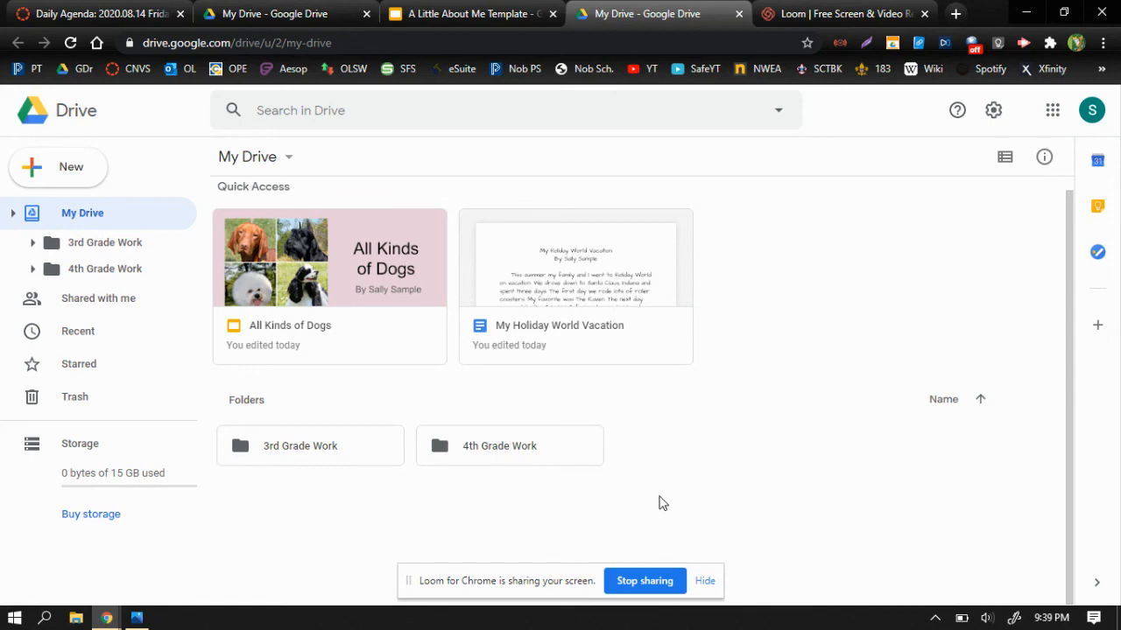